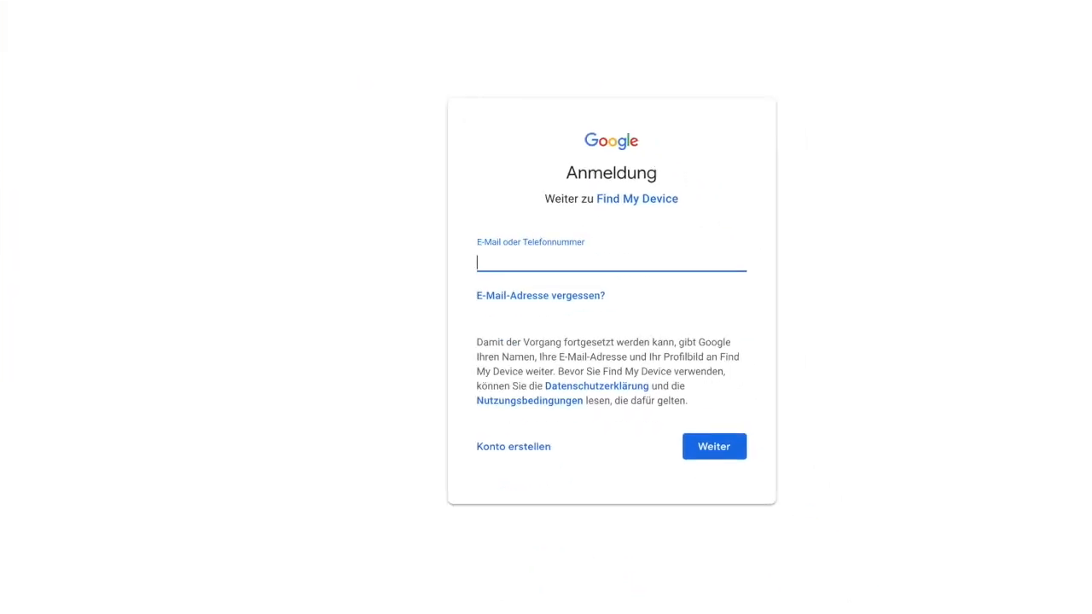
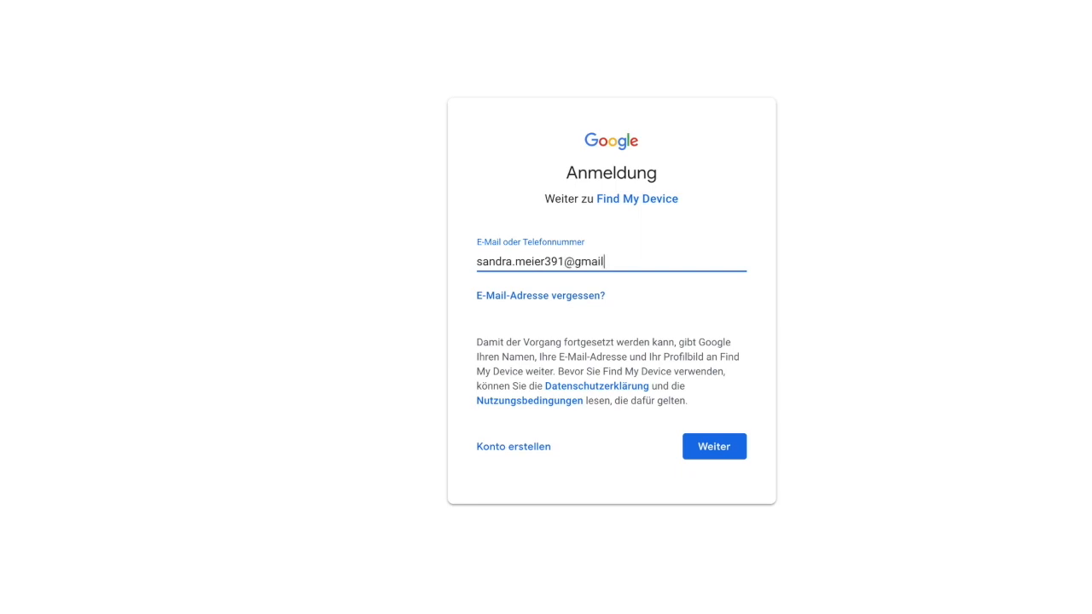
pyautogui.click(713, 447)
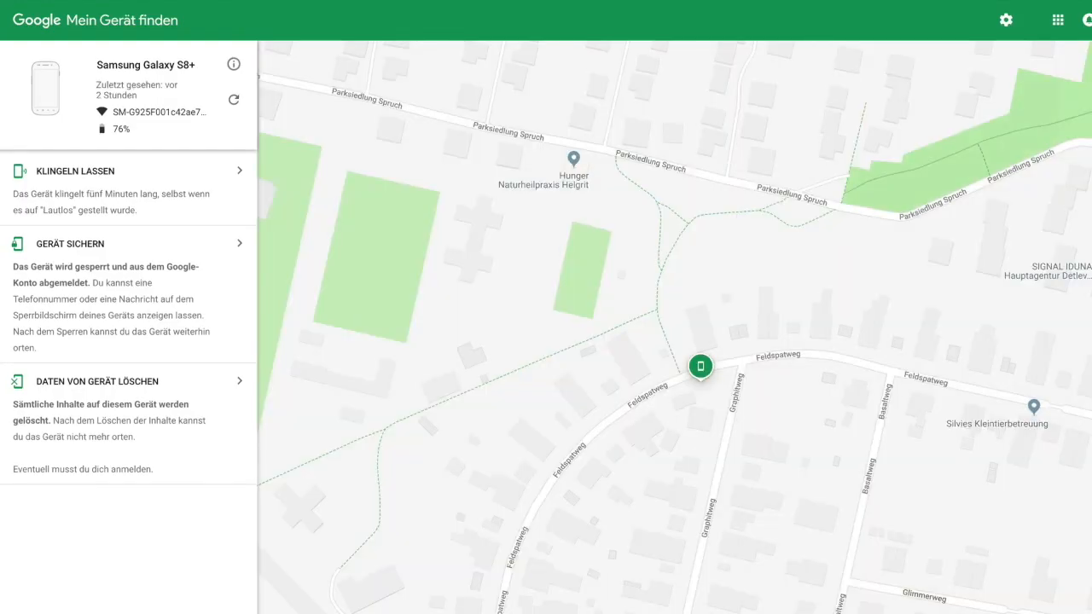